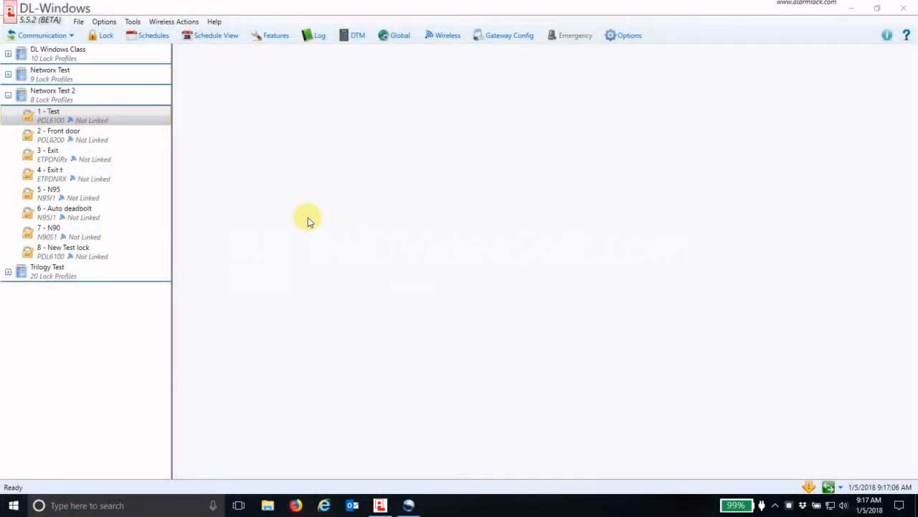
{"action": "mouse_move", "coordinate": [290, 209]}
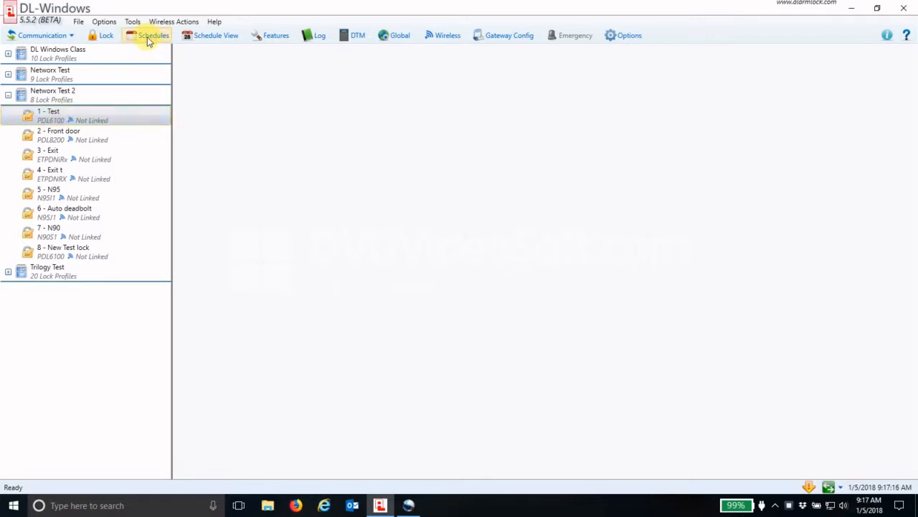
Open the Schedules window for the Test lock from the toolbar
{"action": "left_click", "coordinate": [147, 35]}
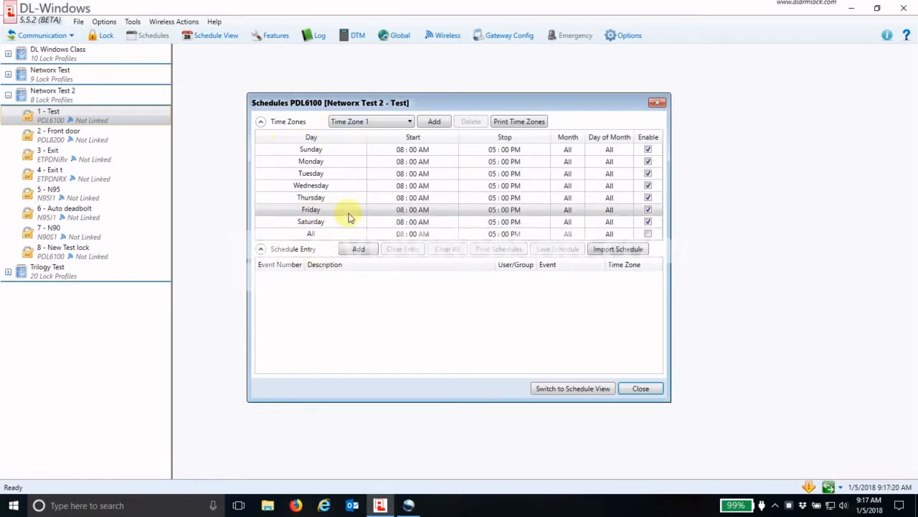
Add six blank schedule entry rows and start editing row 1's description
{"action": "left_click", "coordinate": [310, 173]}
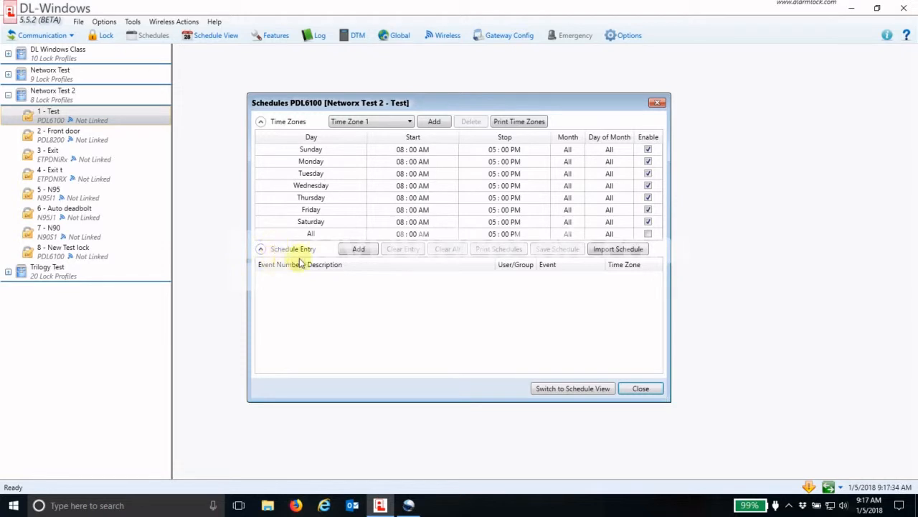
{"action": "left_click", "coordinate": [359, 249]}
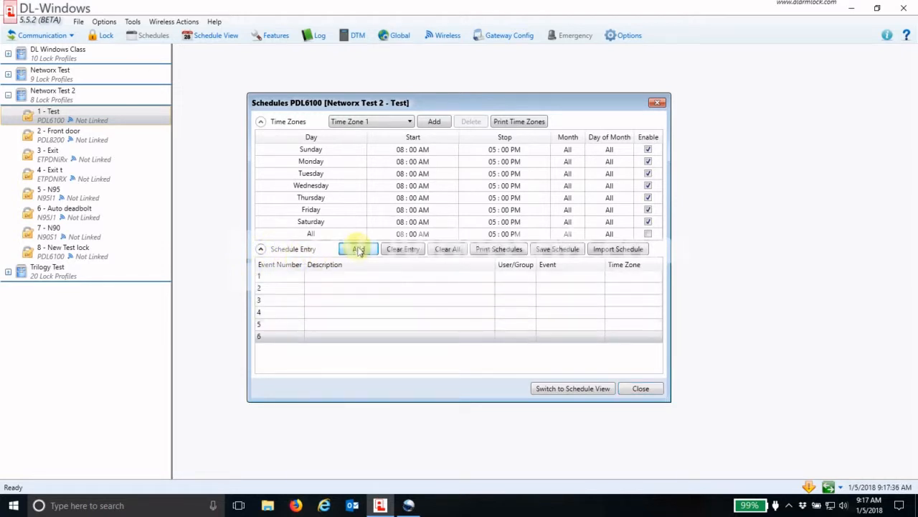
{"action": "left_click", "coordinate": [359, 249]}
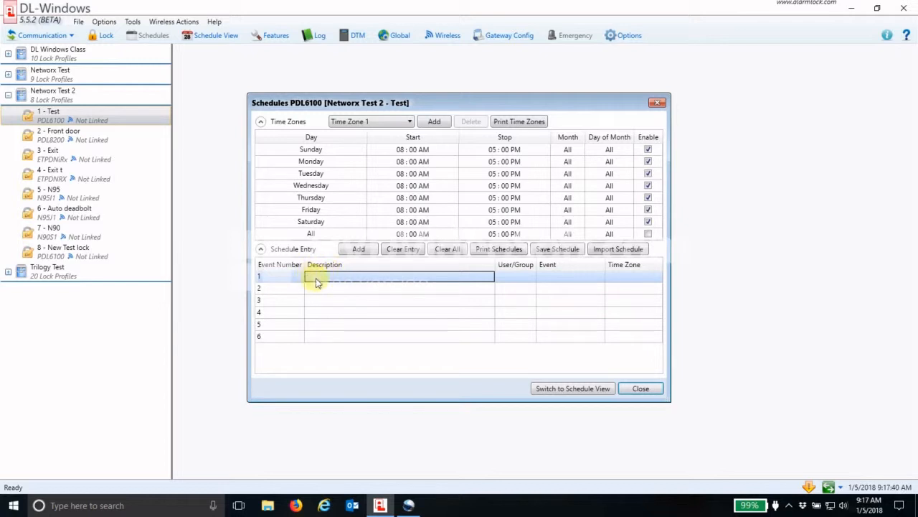
{"action": "mouse_move", "coordinate": [520, 276]}
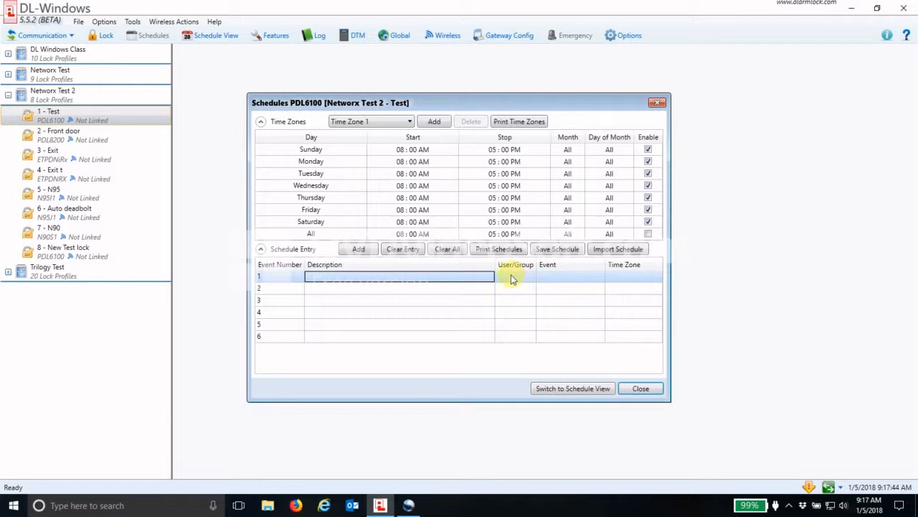
{"action": "mouse_move", "coordinate": [560, 280]}
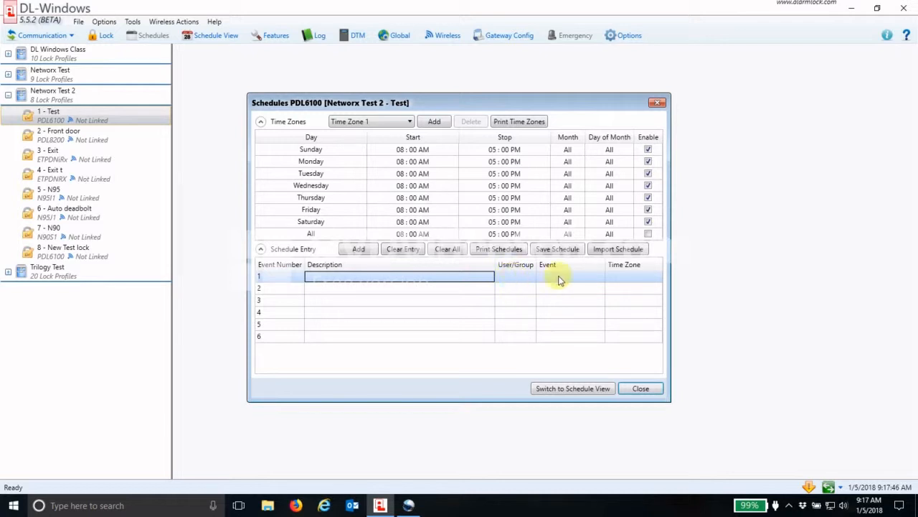
{"action": "mouse_move", "coordinate": [627, 278]}
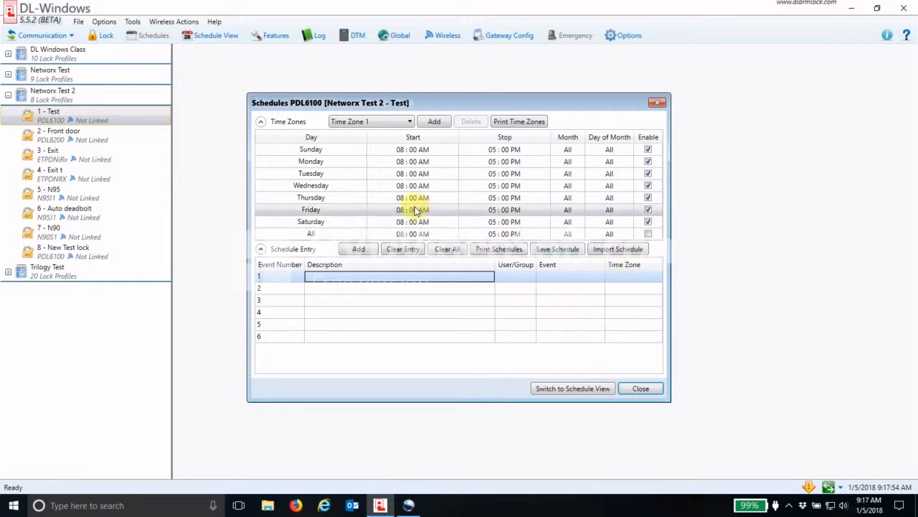
{"action": "mouse_move", "coordinate": [407, 198]}
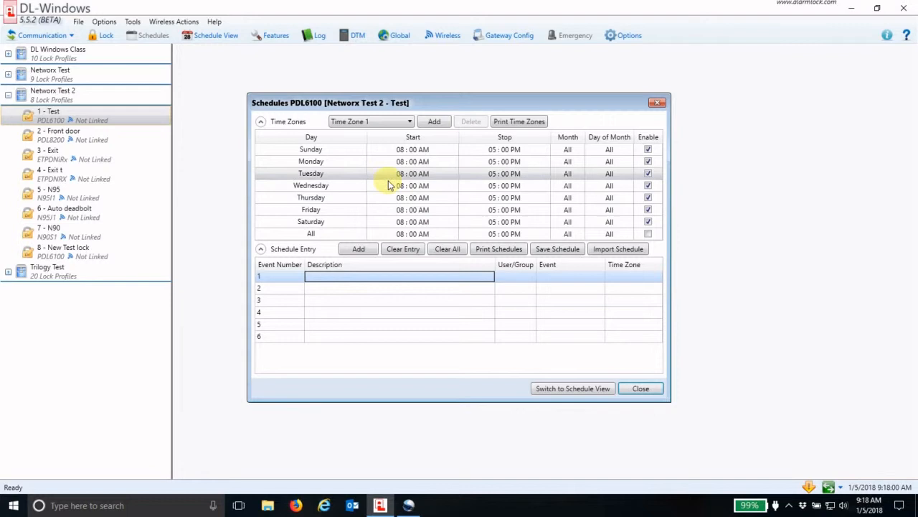
Set Monday's start to 07:00 AM and copy it to all days
{"action": "left_click", "coordinate": [412, 162]}
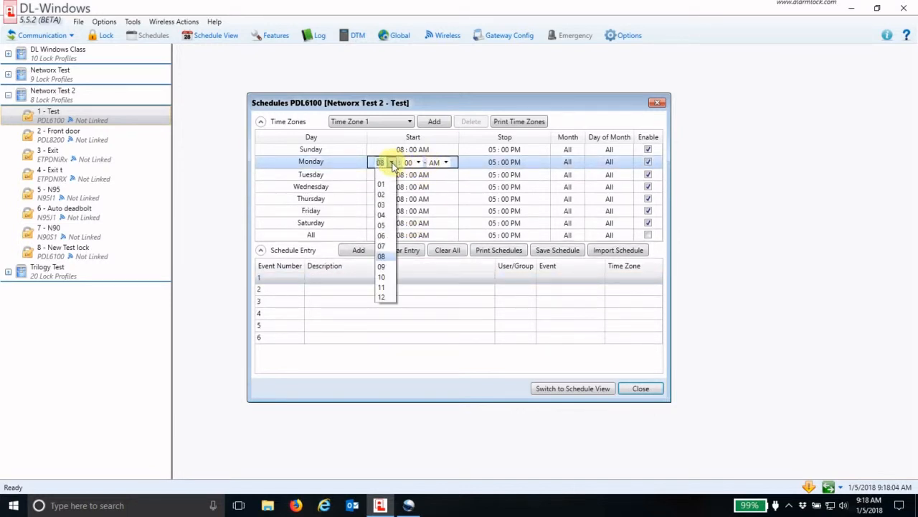
{"action": "left_click", "coordinate": [381, 256]}
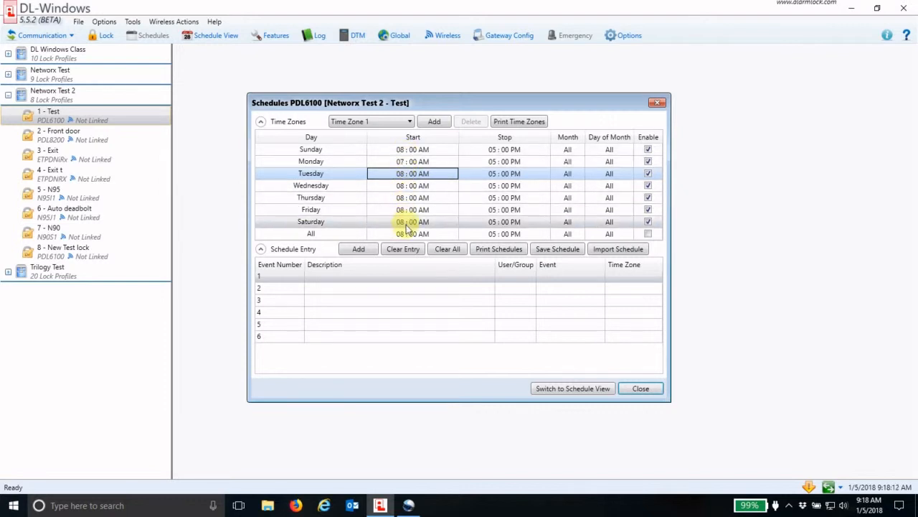
{"action": "left_click", "coordinate": [413, 161]}
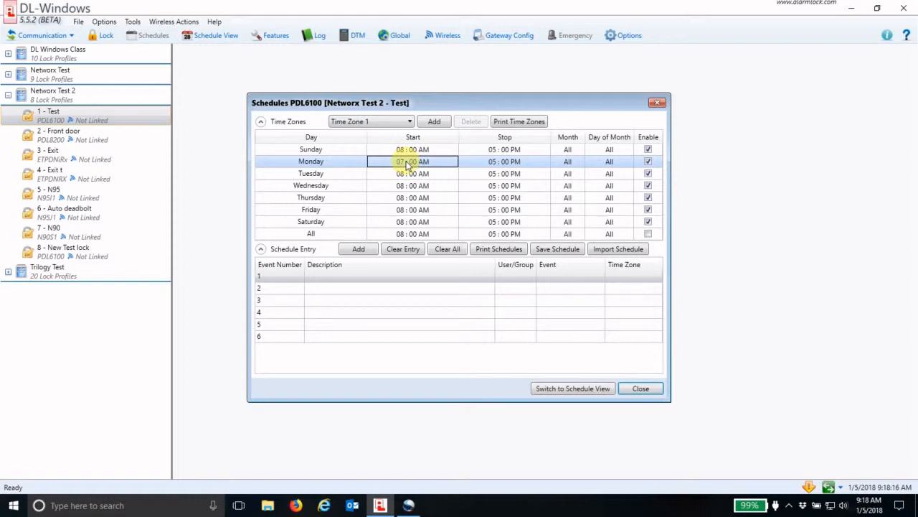
{"action": "right_click", "coordinate": [412, 161]}
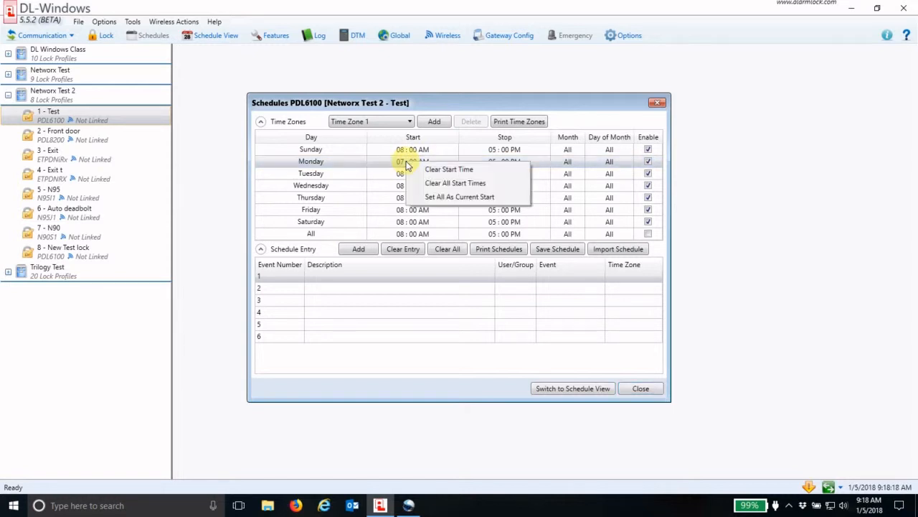
{"action": "mouse_move", "coordinate": [424, 198]}
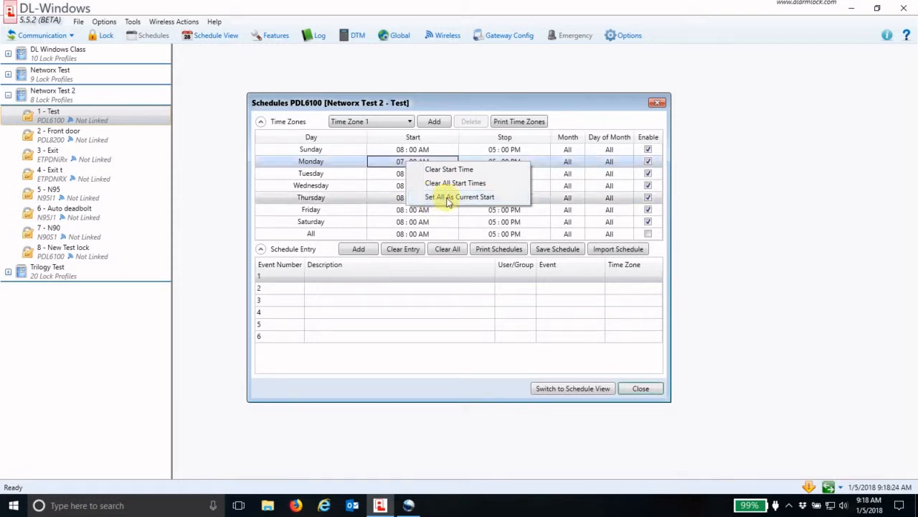
{"action": "left_click", "coordinate": [456, 197]}
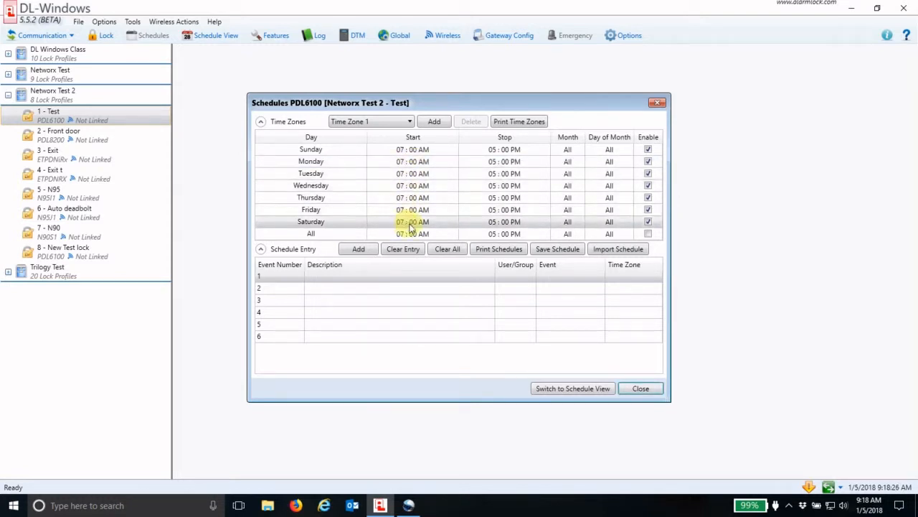
Set Tuesday's stop to 04:00 PM and copy it to all days
{"action": "left_click", "coordinate": [504, 173]}
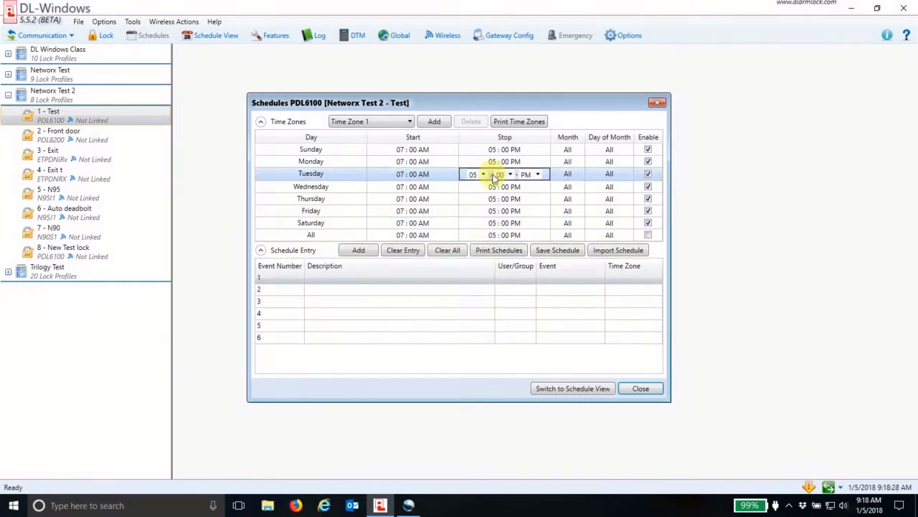
{"action": "left_click", "coordinate": [483, 174]}
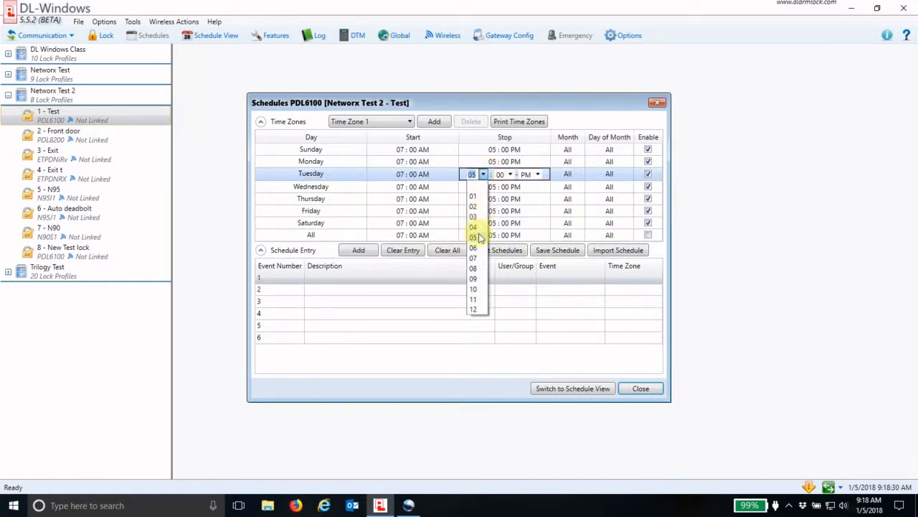
{"action": "left_click", "coordinate": [473, 226]}
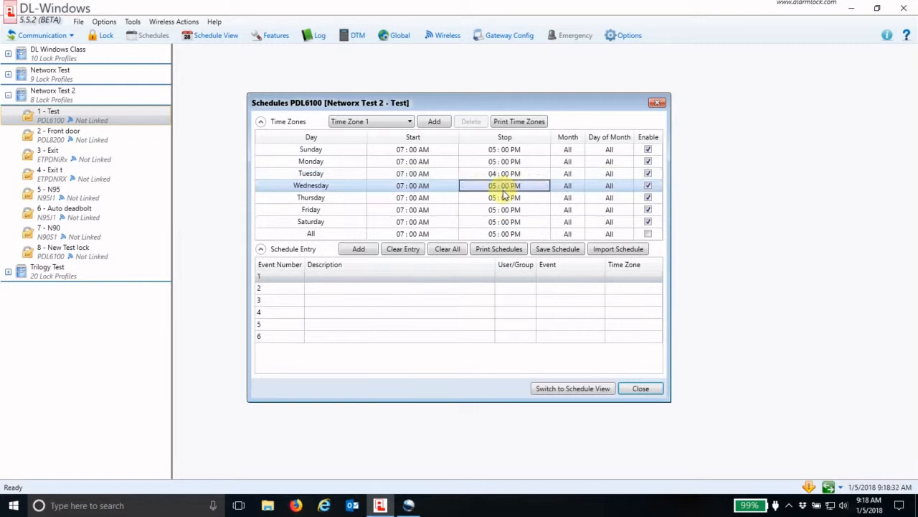
{"action": "left_click", "coordinate": [505, 173]}
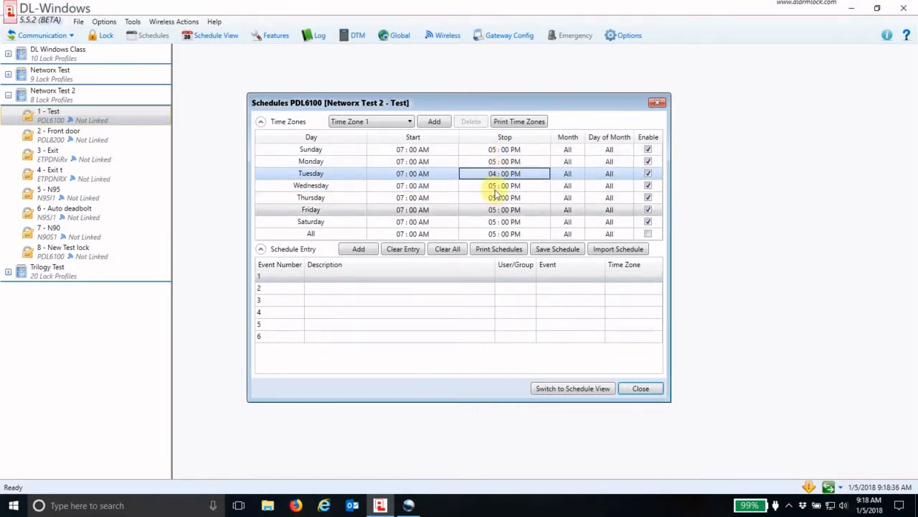
{"action": "right_click", "coordinate": [505, 173]}
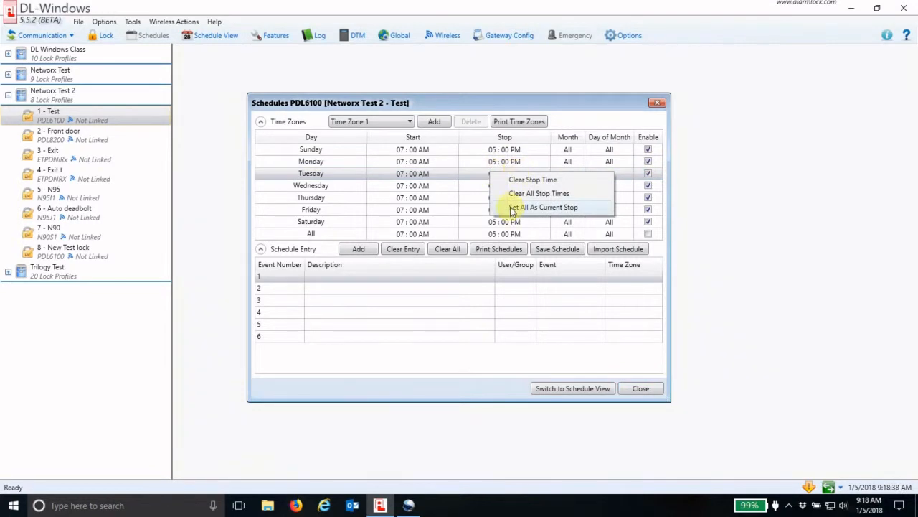
{"action": "left_click", "coordinate": [543, 207]}
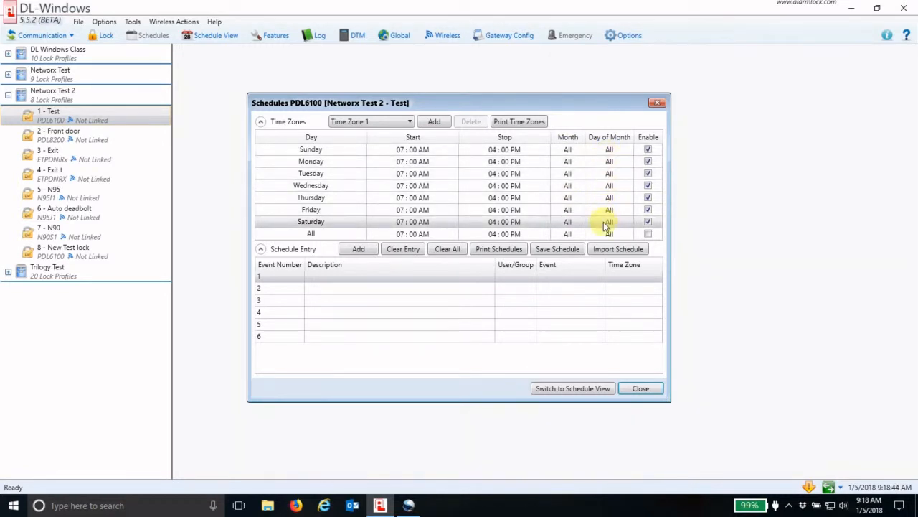
{"action": "mouse_move", "coordinate": [578, 192]}
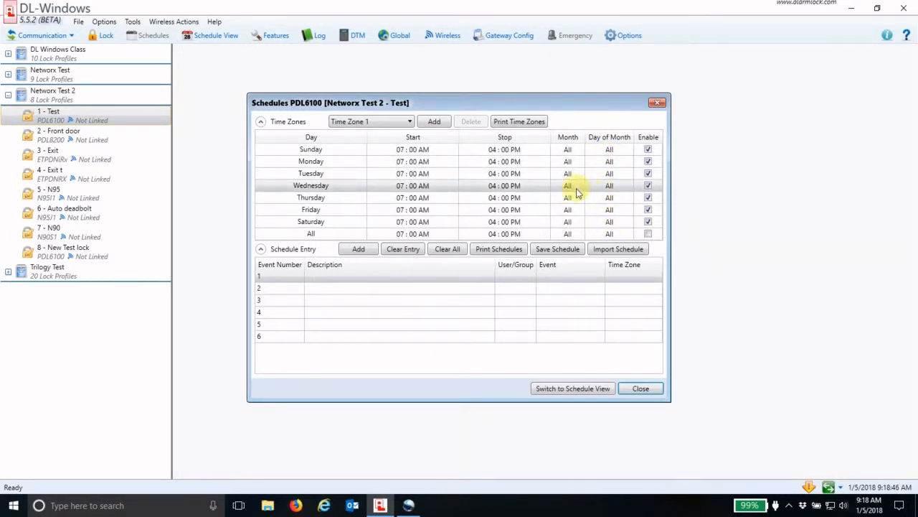
{"action": "mouse_move", "coordinate": [599, 199]}
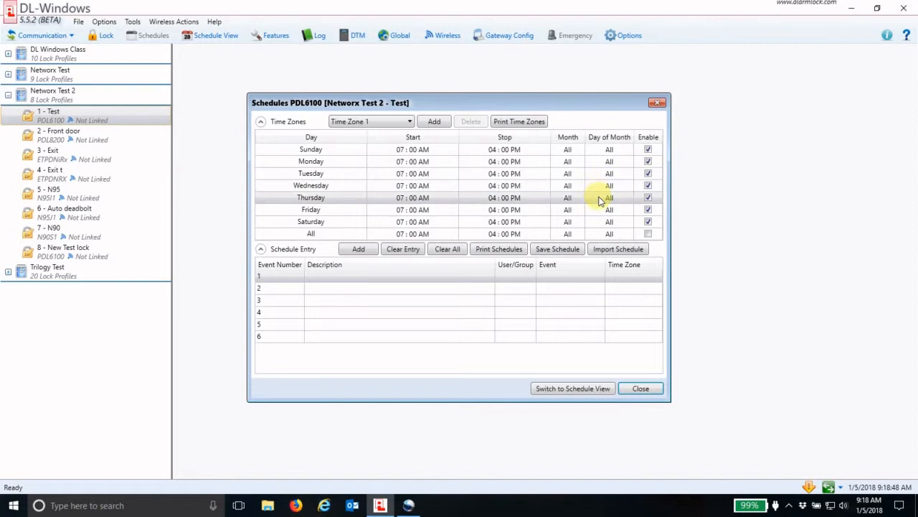
{"action": "mouse_move", "coordinate": [626, 185]}
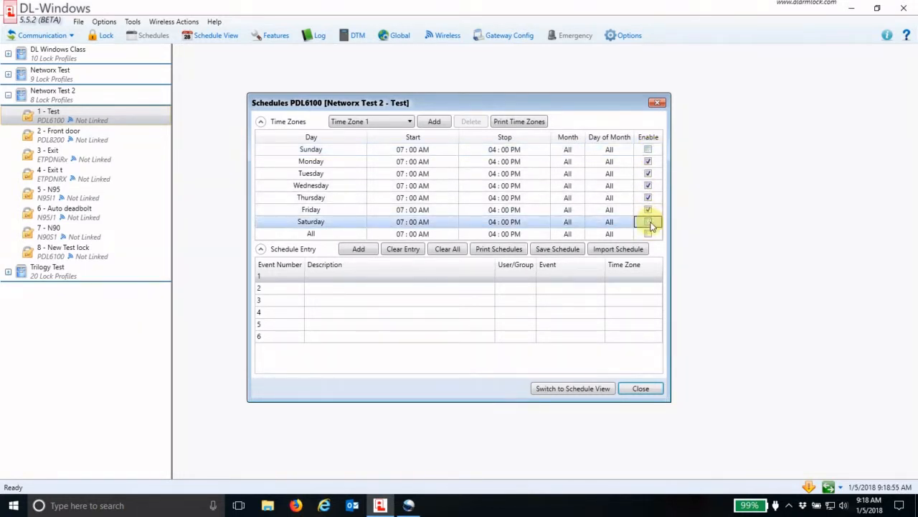
Disable Saturday and describe event 1 as 'Group 1 enable M-F 7a-4p'
{"action": "left_click", "coordinate": [648, 221]}
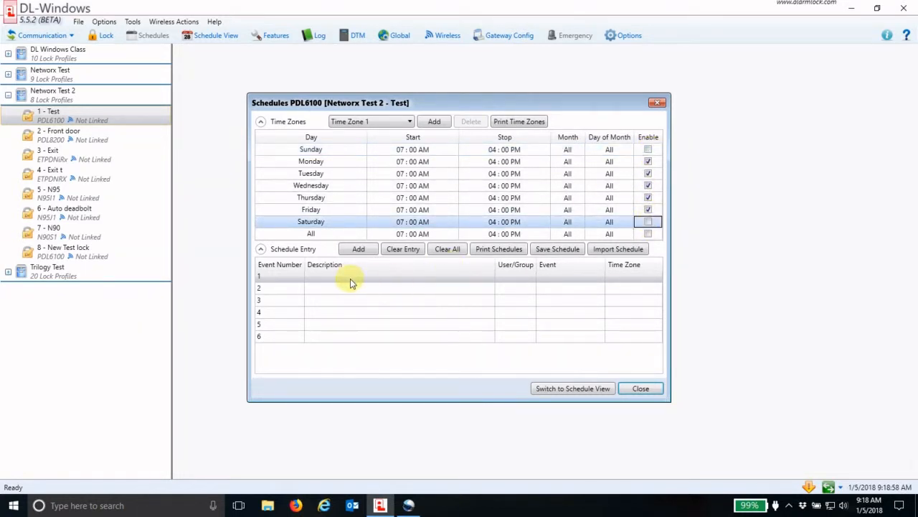
{"action": "left_click", "coordinate": [351, 277]}
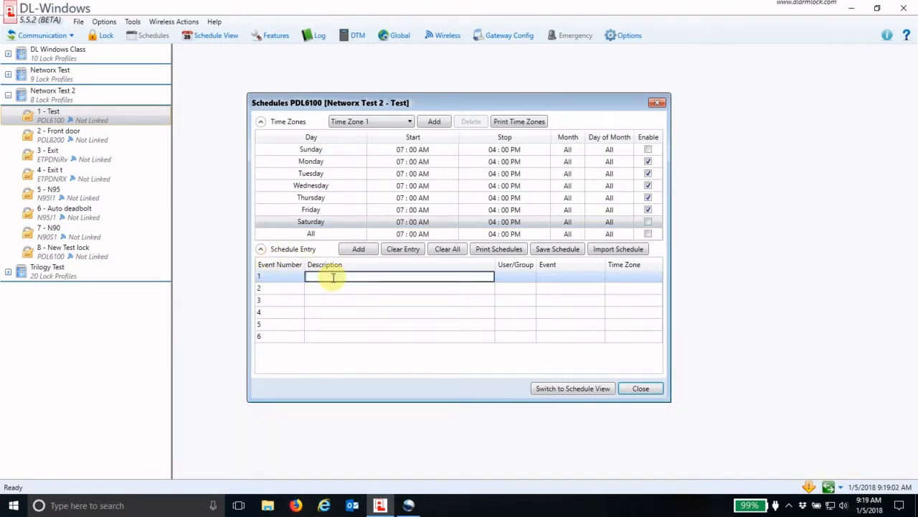
{"action": "type", "text": "Gr"}
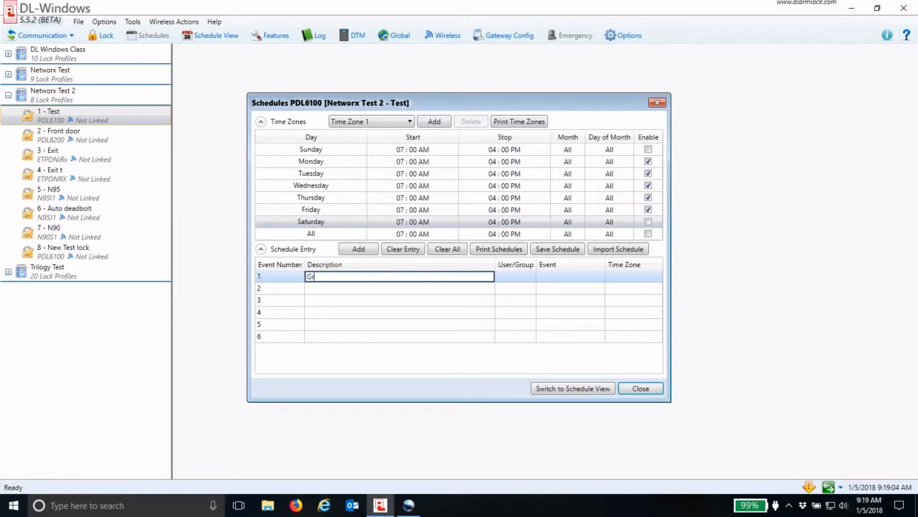
{"action": "type", "text": "oup 1"}
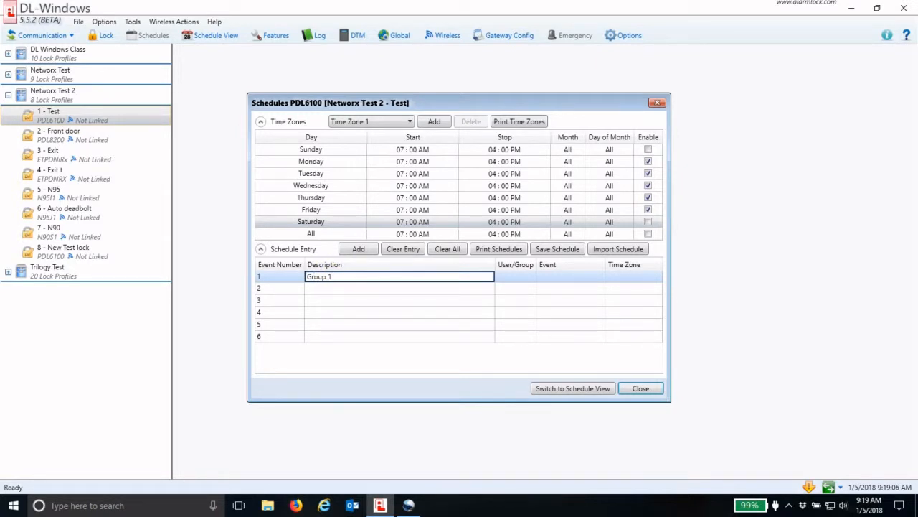
{"action": "type", "text": "enable M-F 7a"}
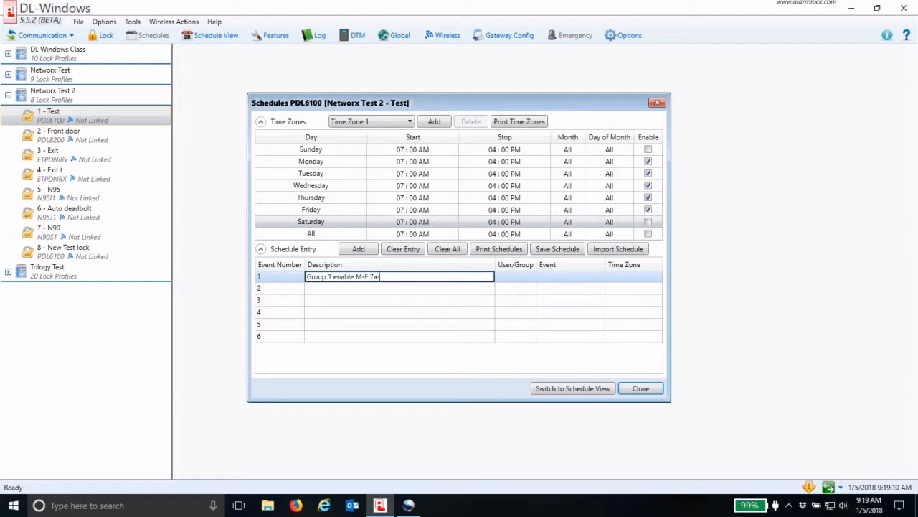
{"action": "type", "text": "-4p"}
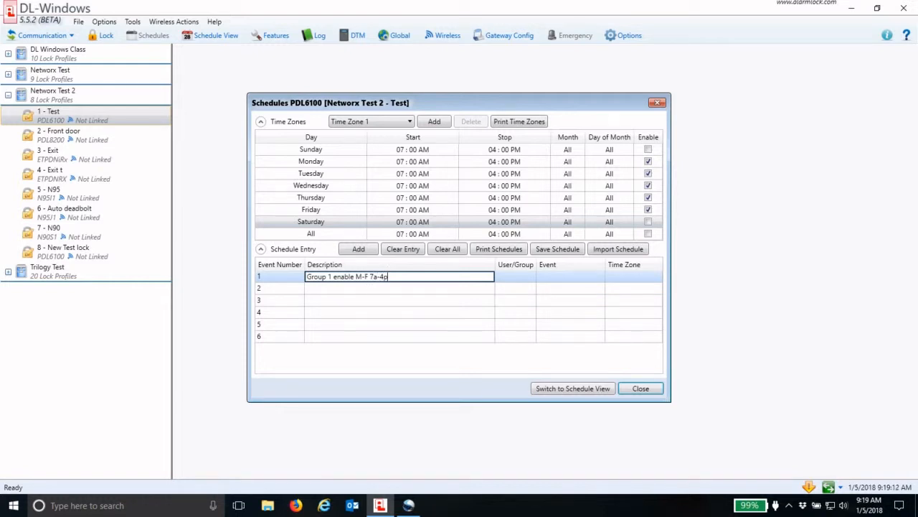
Give event 1 user/group 1, the Enable Group event, and Time Zone 1
{"action": "left_click", "coordinate": [515, 276]}
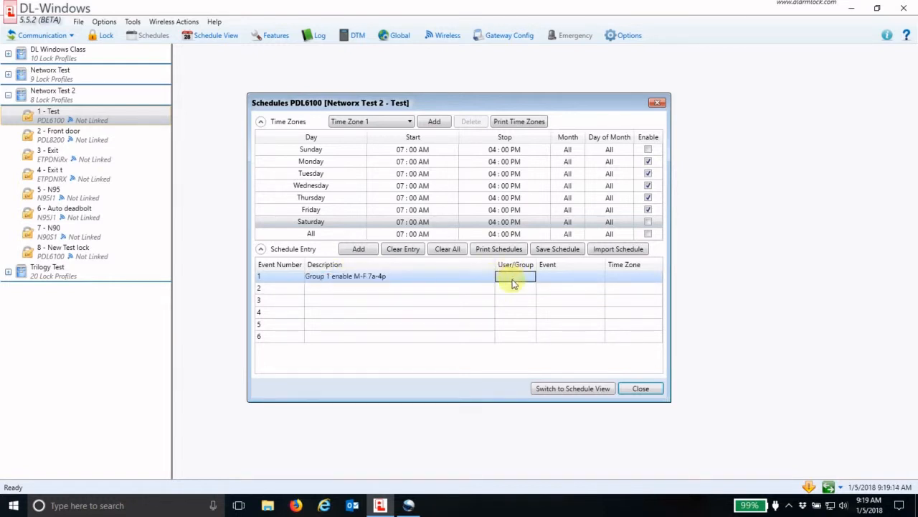
{"action": "left_click", "coordinate": [527, 276]}
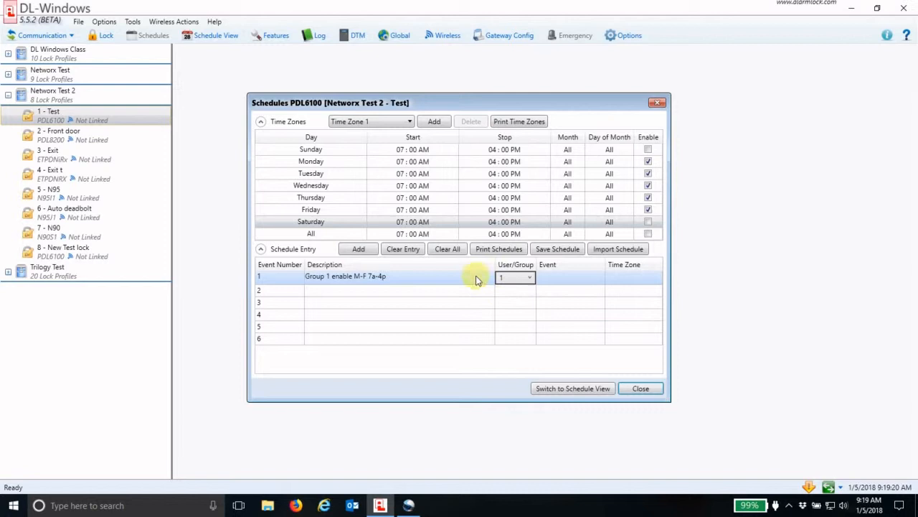
{"action": "mouse_move", "coordinate": [560, 282]}
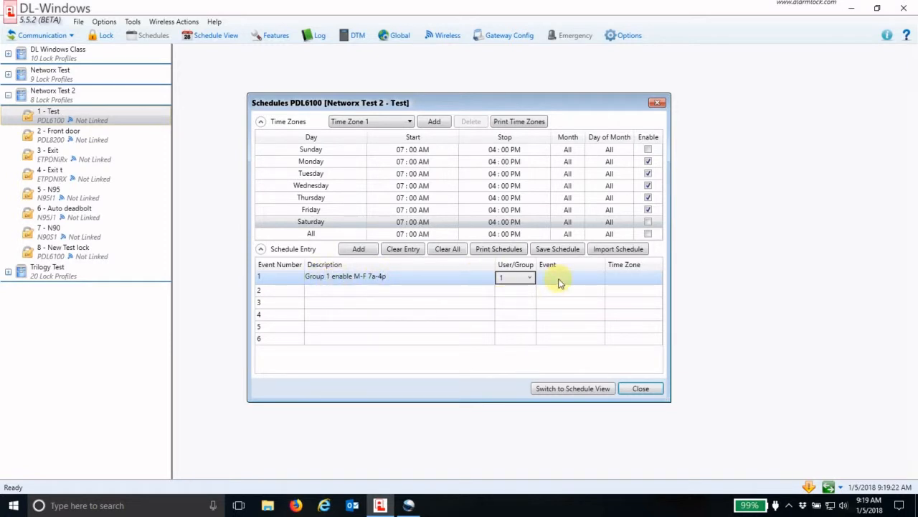
{"action": "left_click", "coordinate": [598, 277]}
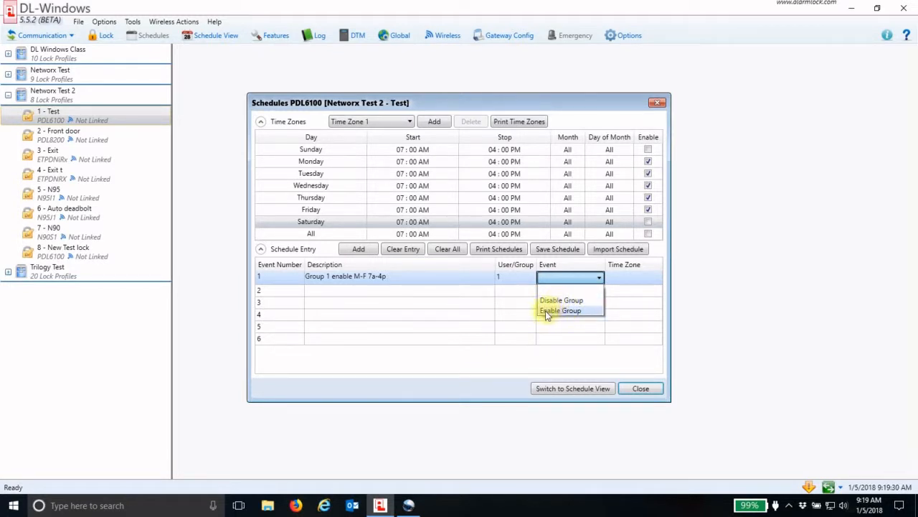
{"action": "left_click", "coordinate": [561, 310]}
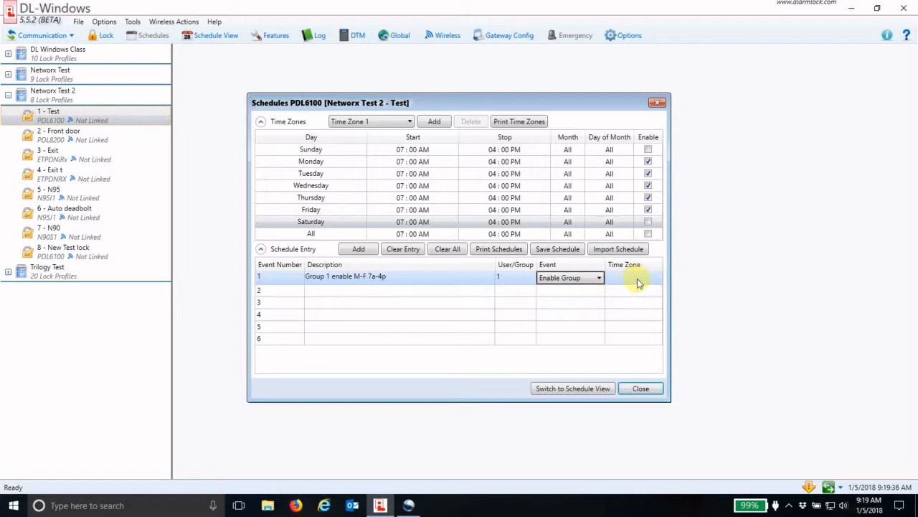
{"action": "left_click", "coordinate": [655, 277]}
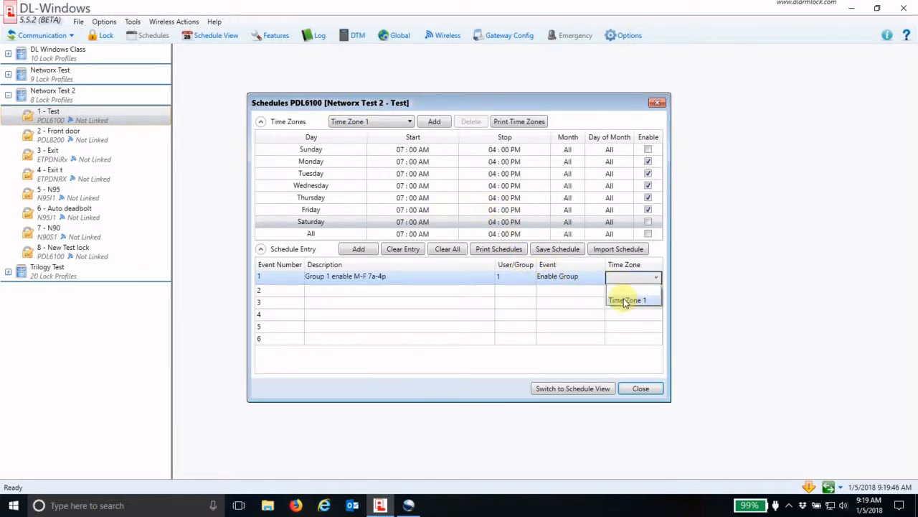
{"action": "left_click", "coordinate": [627, 300]}
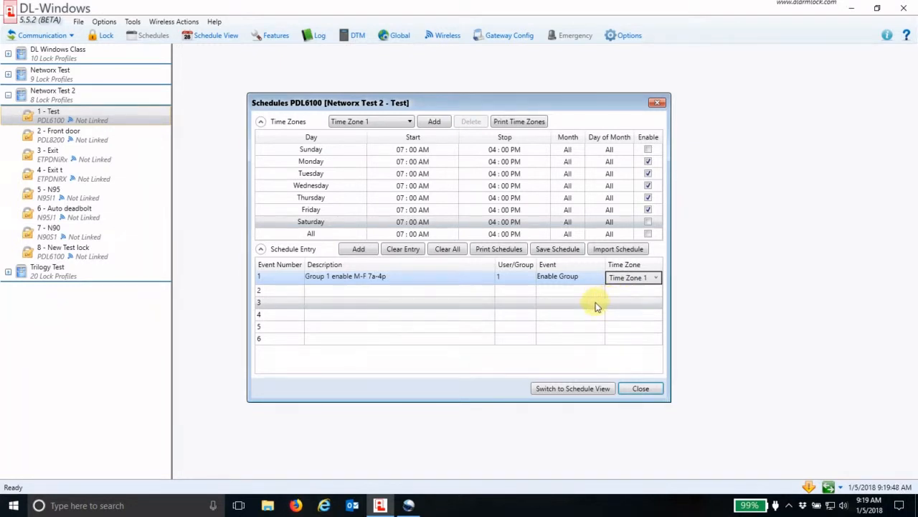
{"action": "mouse_move", "coordinate": [487, 316]}
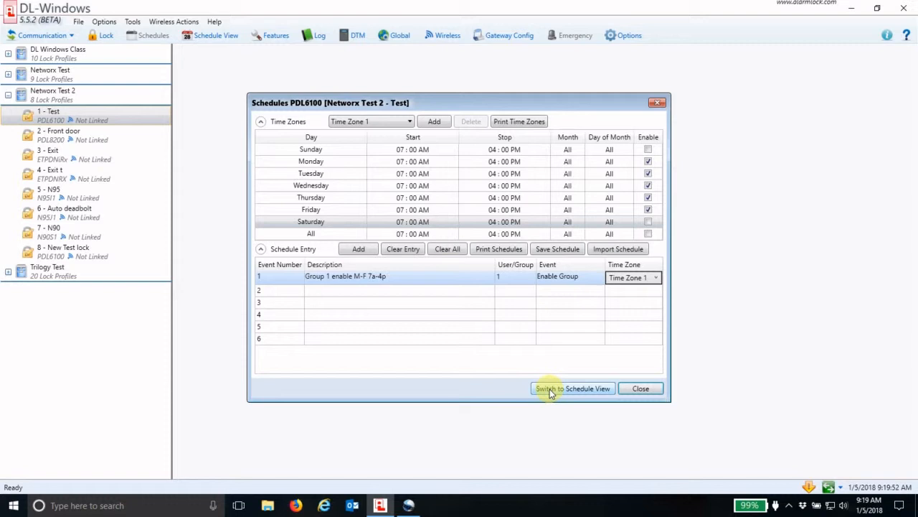
Switch to Schedule View, confirming overwrite of the previous schedule data
{"action": "left_click", "coordinate": [572, 388]}
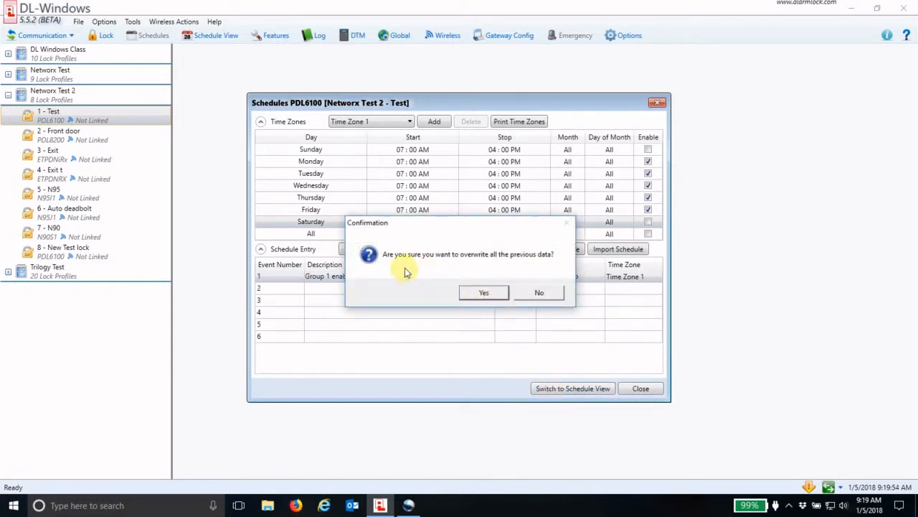
{"action": "mouse_move", "coordinate": [518, 268]}
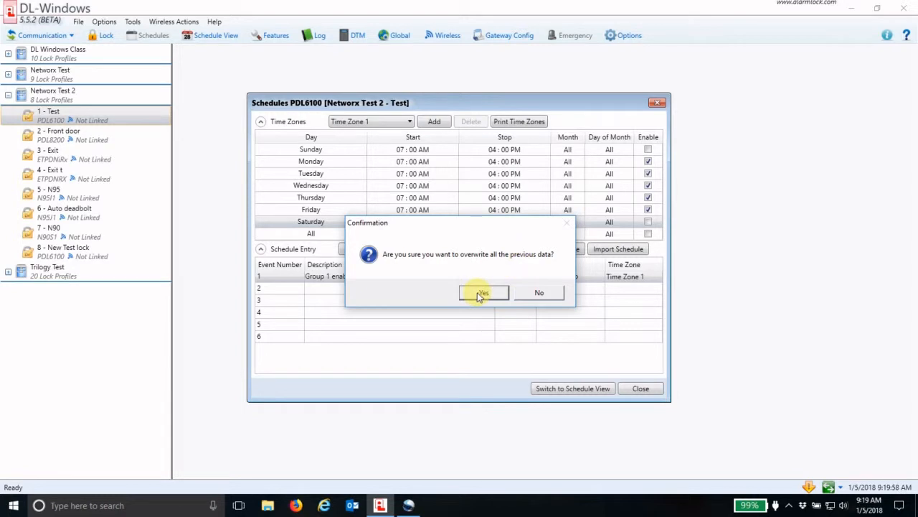
{"action": "left_click", "coordinate": [482, 292]}
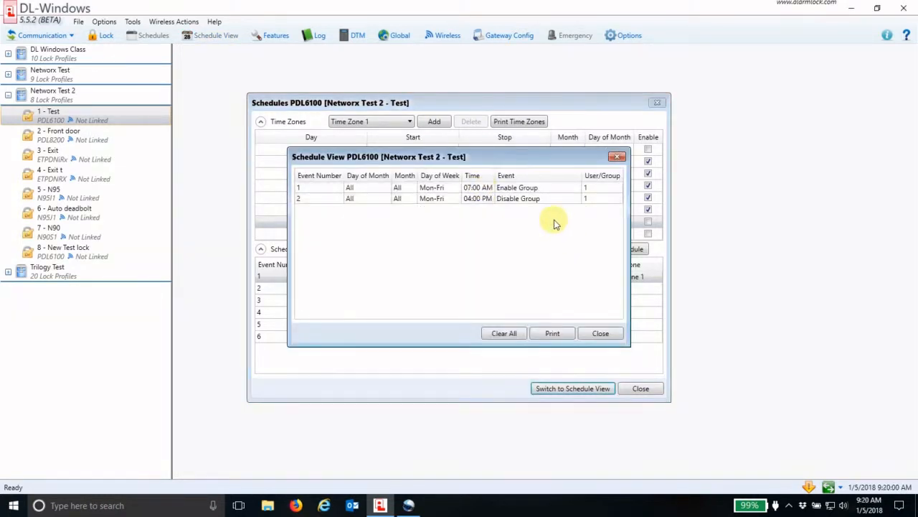